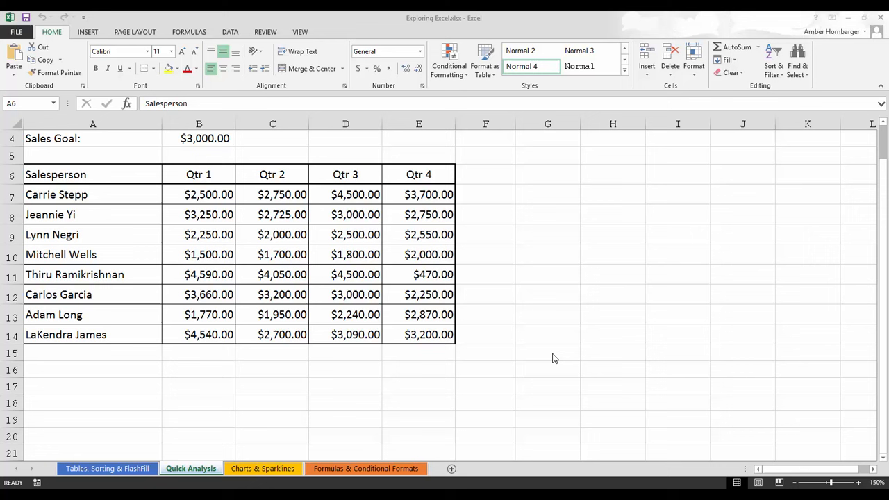
mouse_move(94, 120)
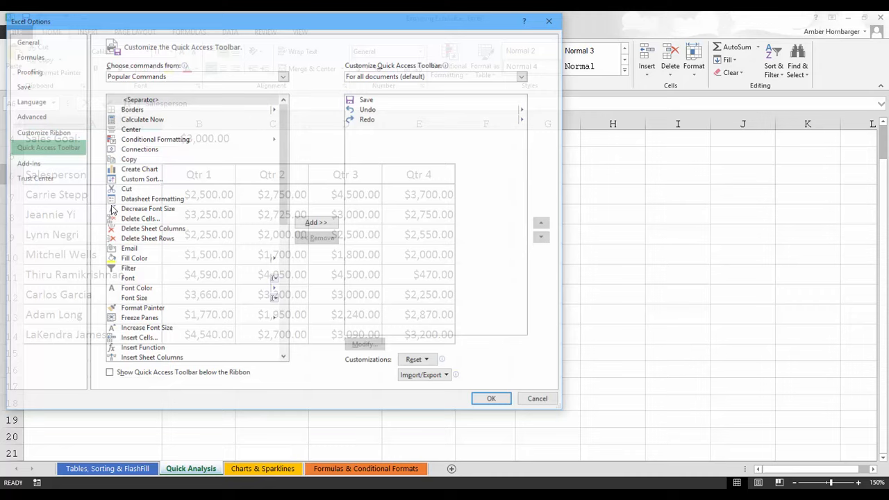
Step: List Commands Not in the Ribbon and select Copy as Picture for the Quick Access Toolbar
click(194, 75)
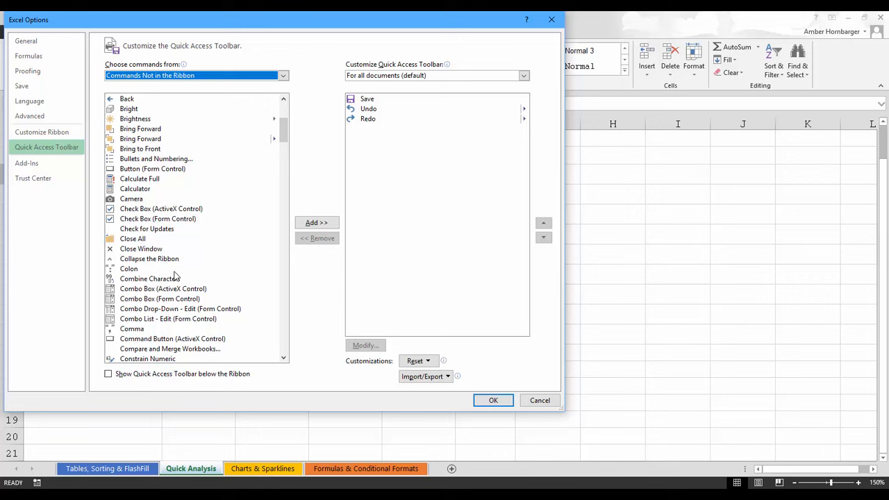
scroll(down, 3)
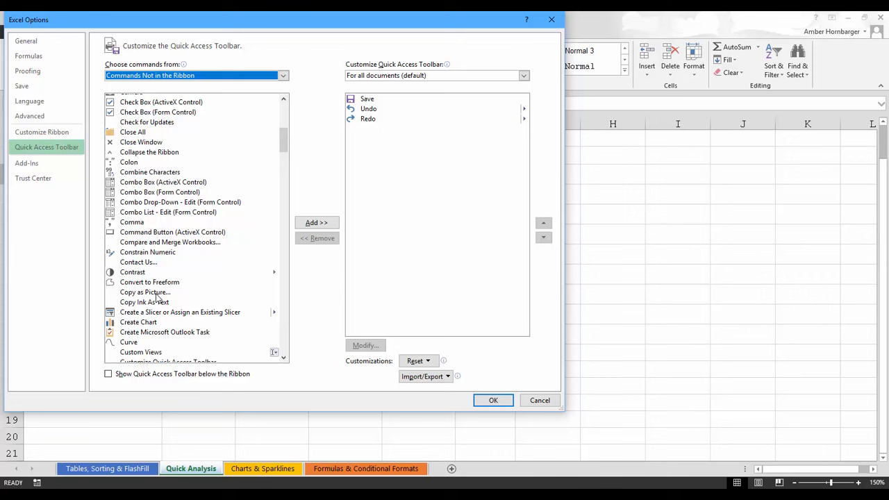
click(493, 400)
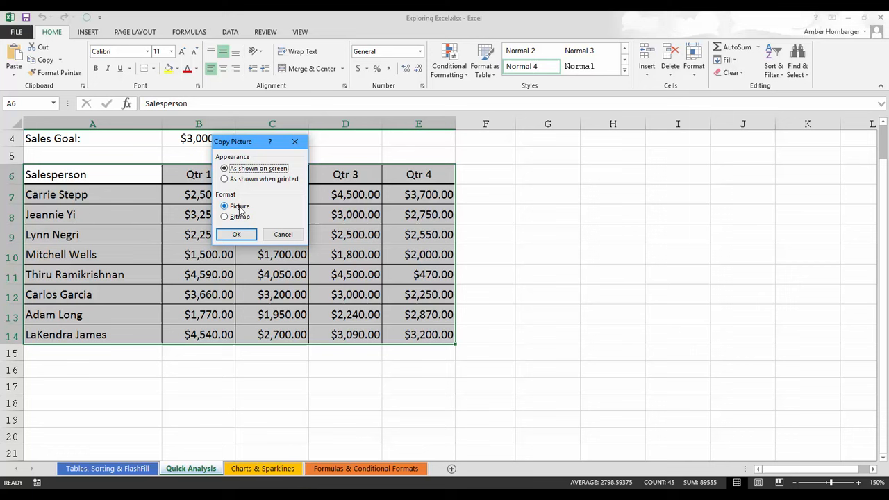
Step: Confirm copying sales table A6:E14 as a picture, as shown on screen
click(236, 234)
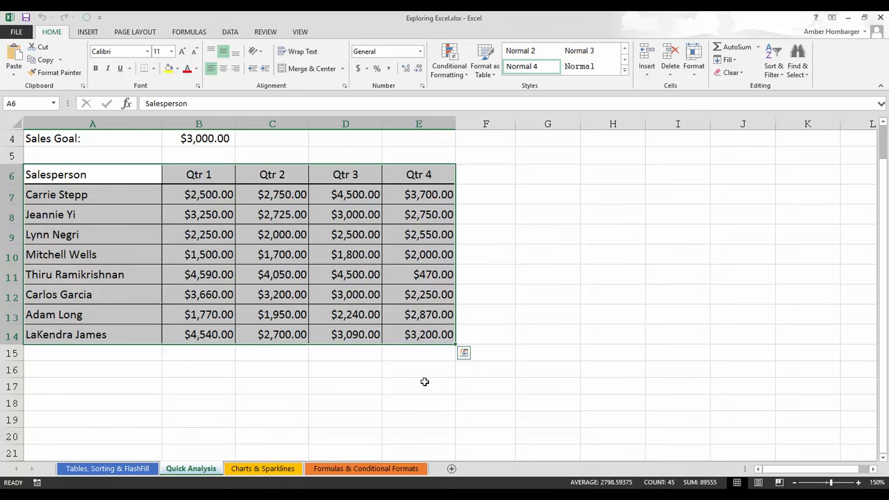
Step: Add a blank Sheet2 and paste the sales table picture onto it
click(487, 468)
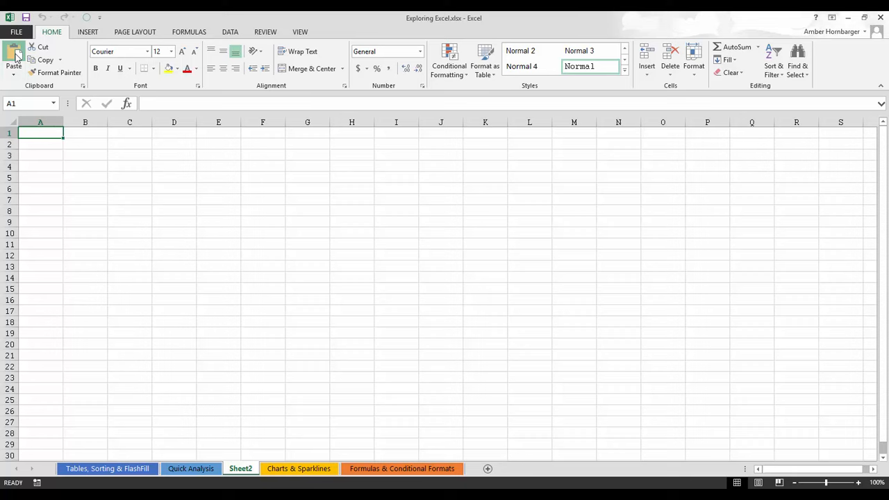
click(14, 55)
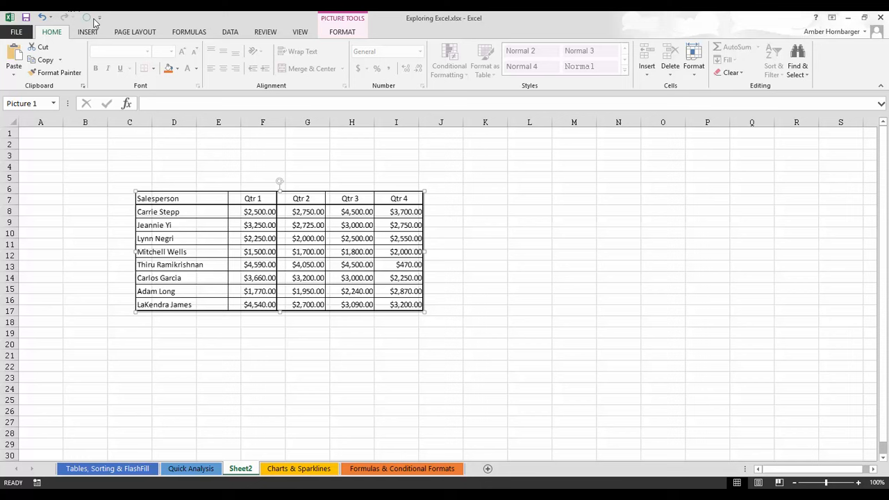
mouse_move(202, 165)
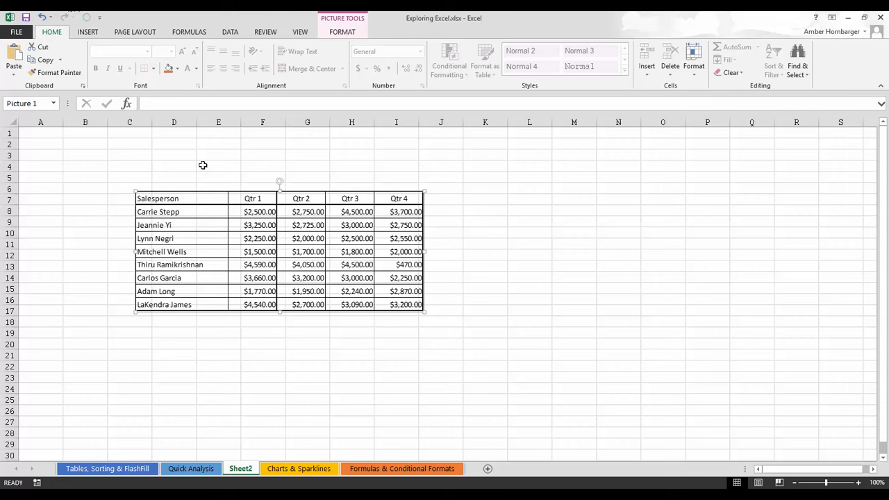